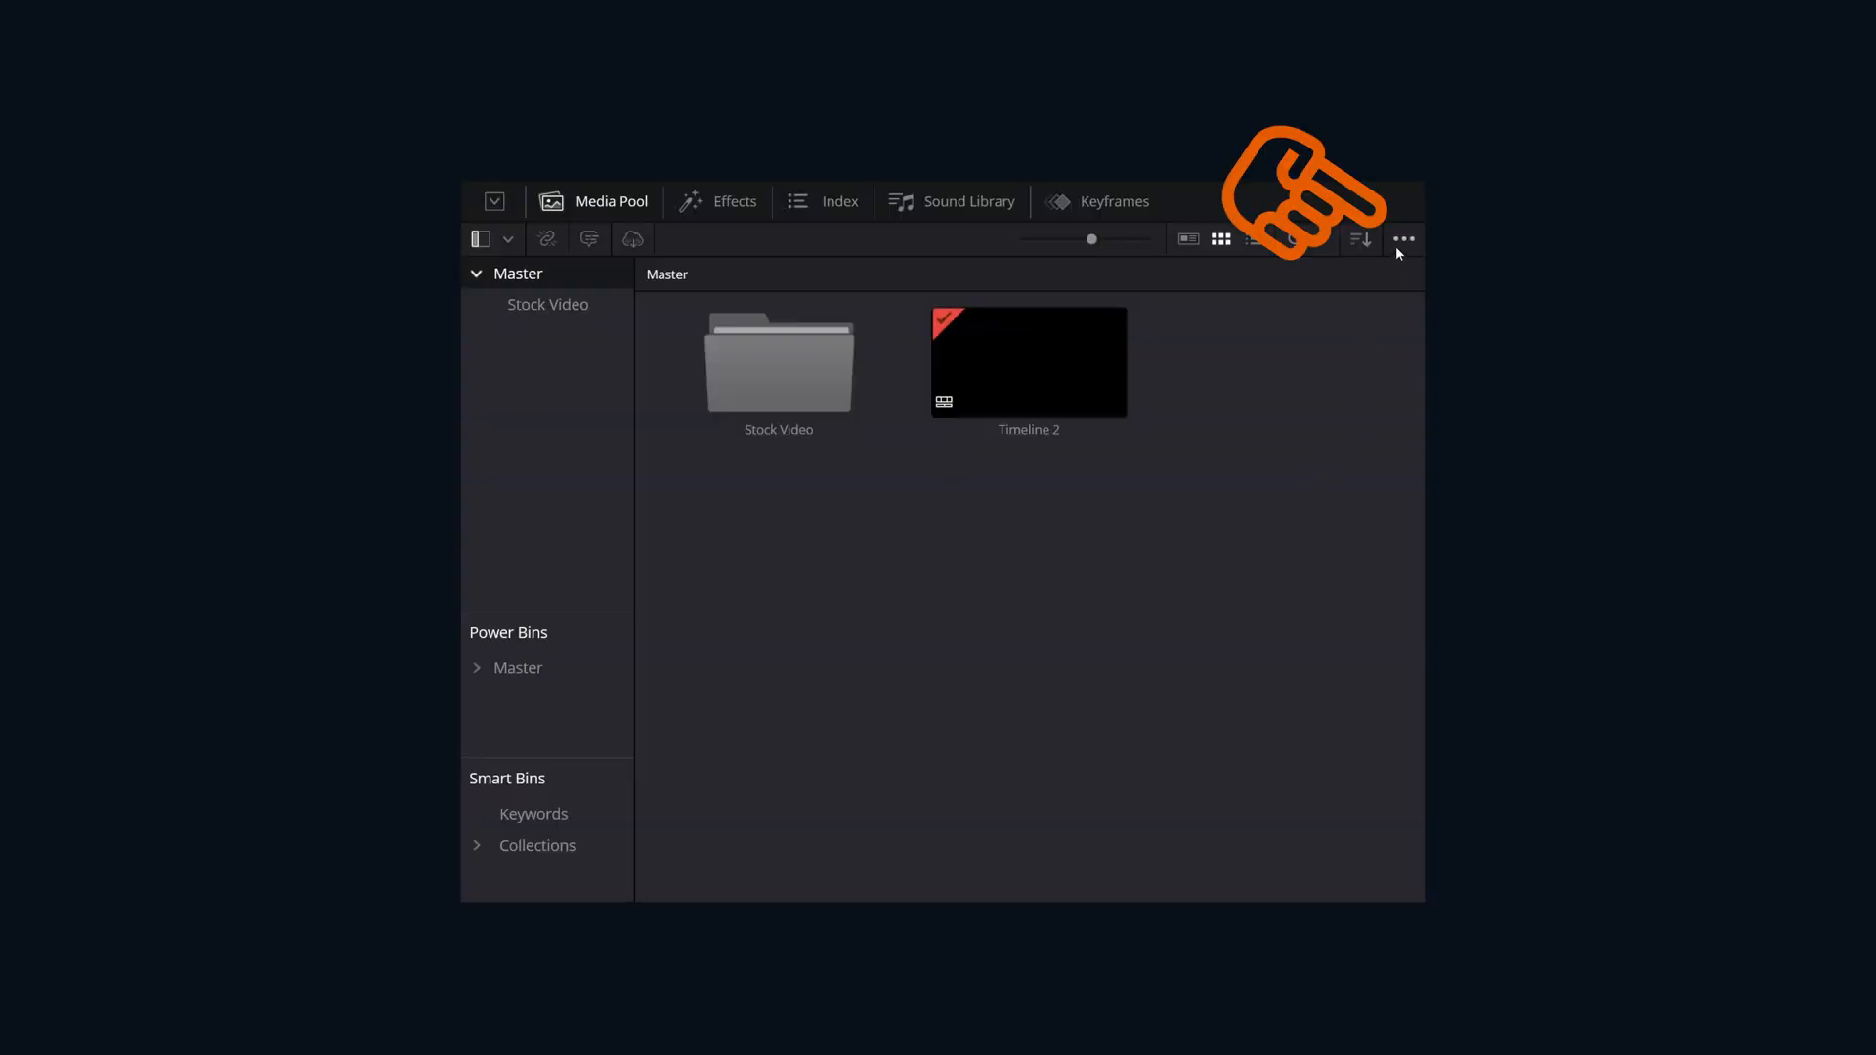
Step: Run Remove Unused Clips from the Media Pool options menu to reach the Load All Timelines prompt
click(1403, 239)
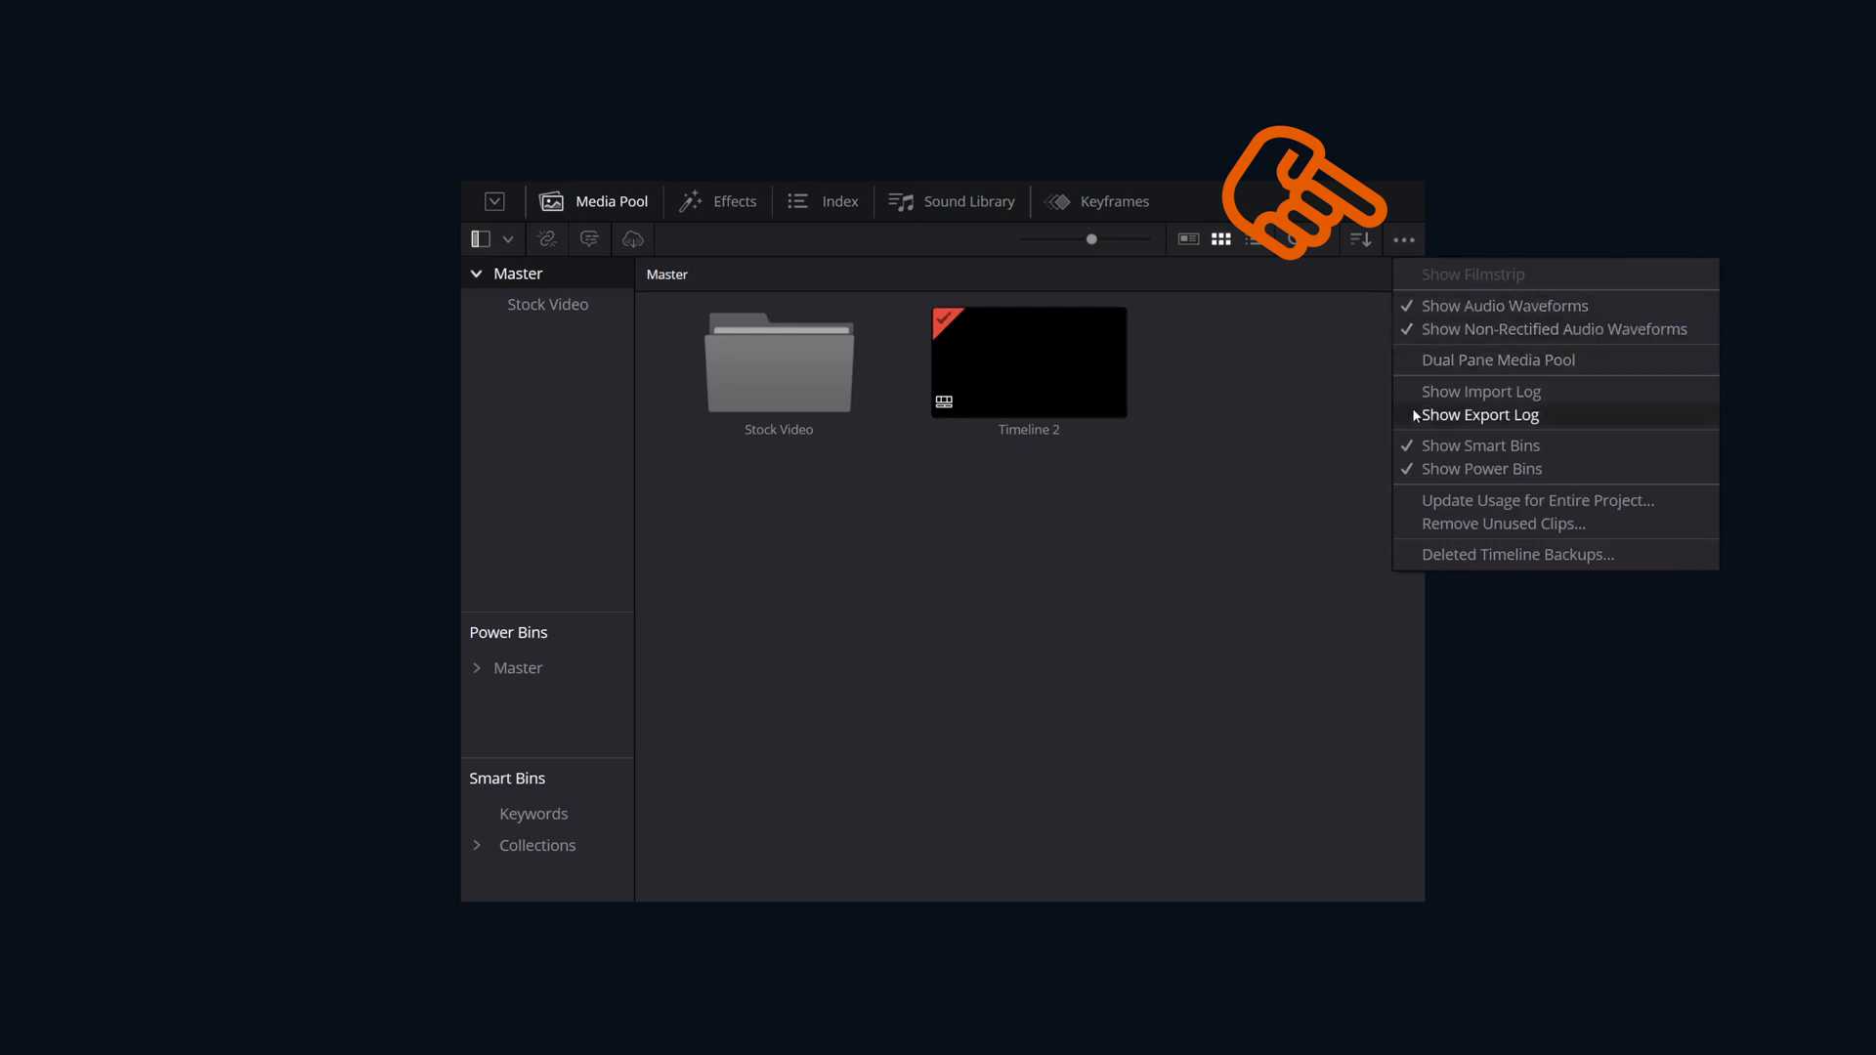
click(1536, 500)
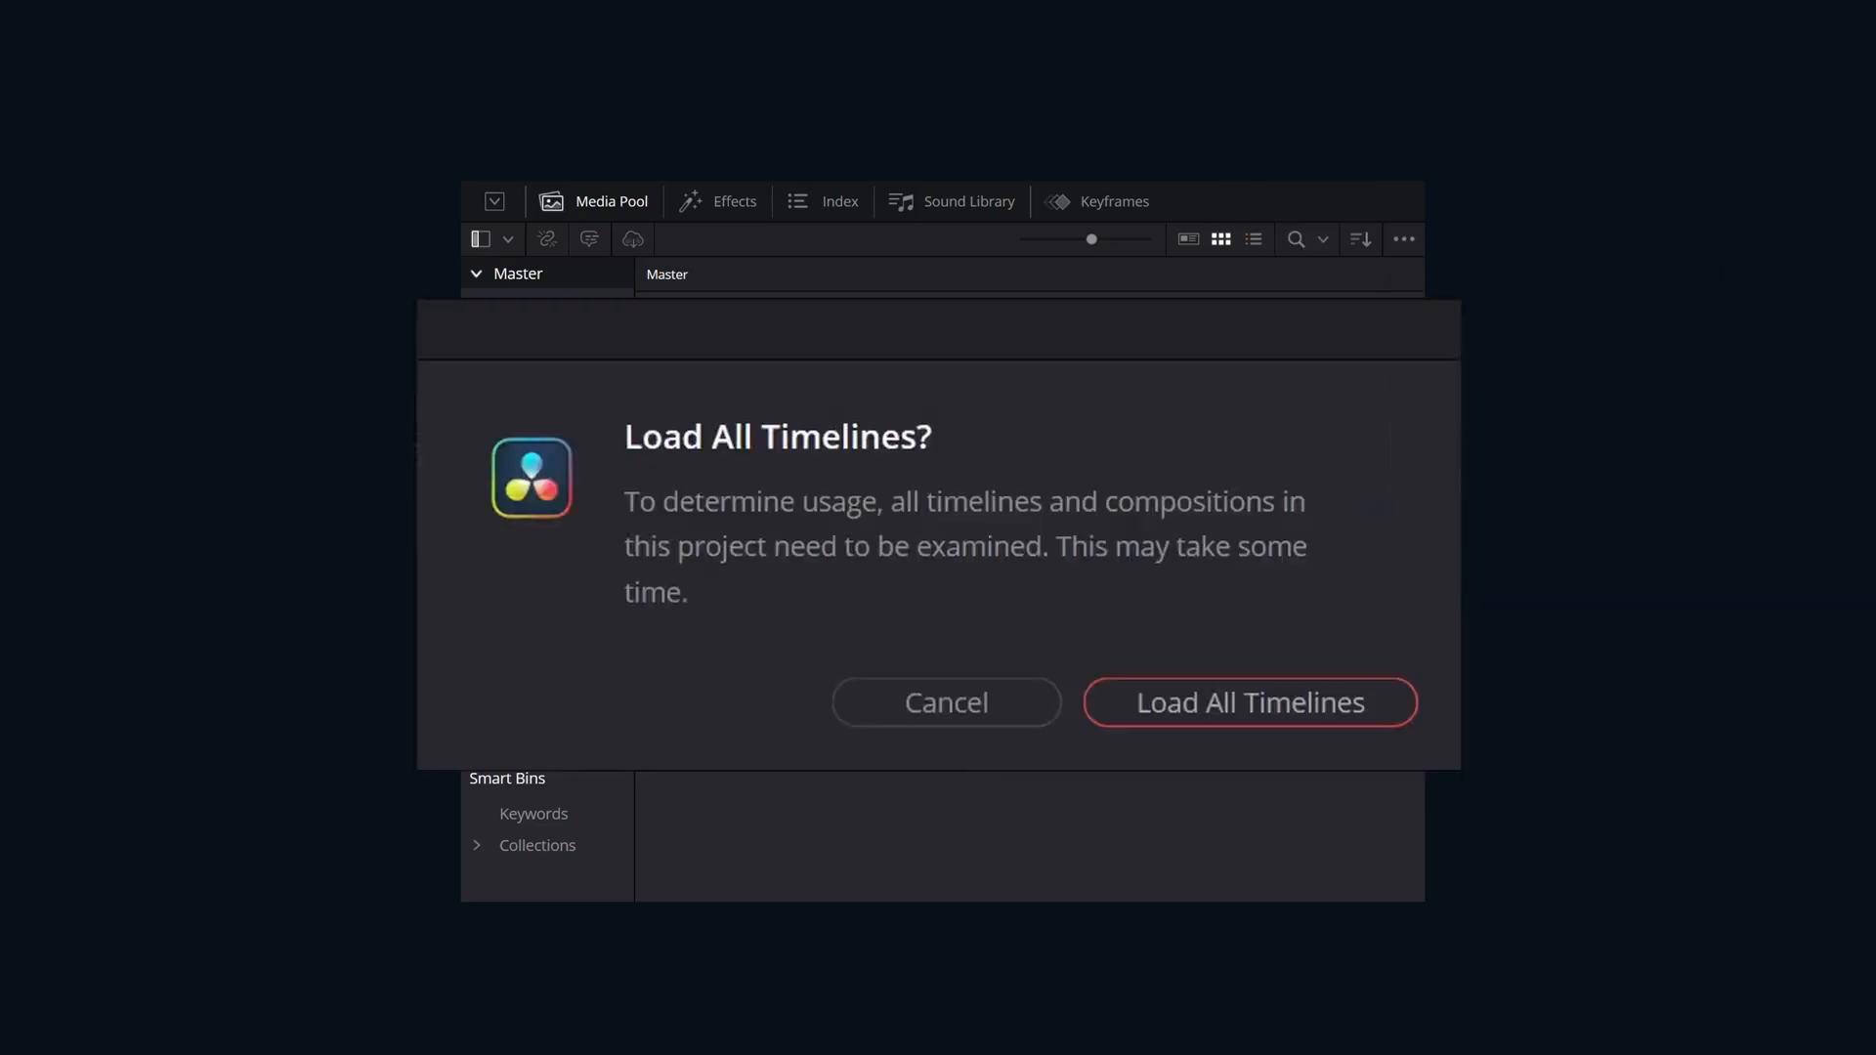